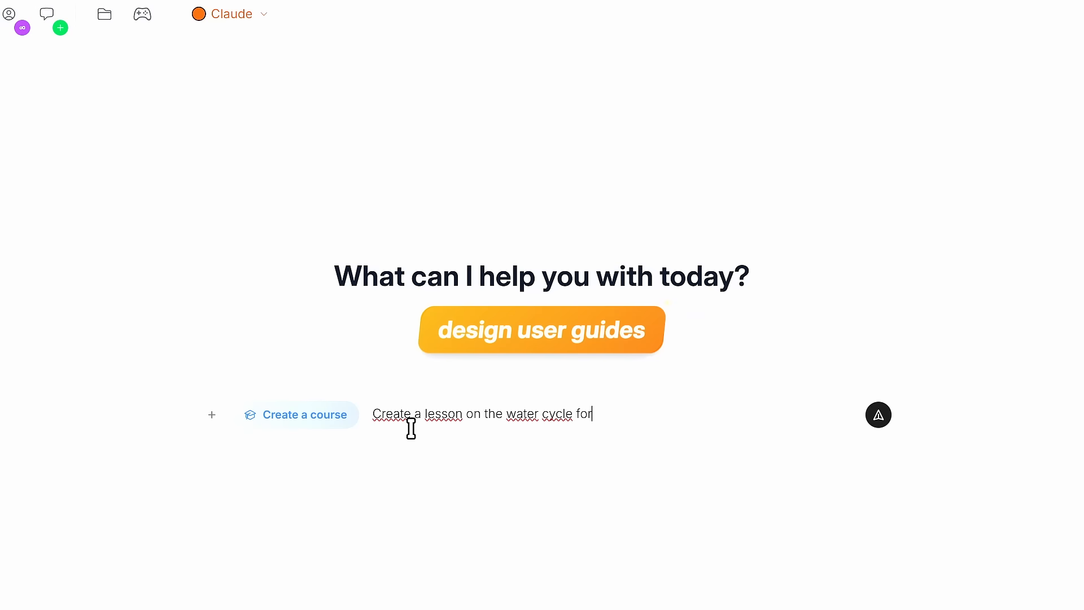
Step: Request a water cycle lesson for 4th grade students in the course prompt
type("4th grade stude")
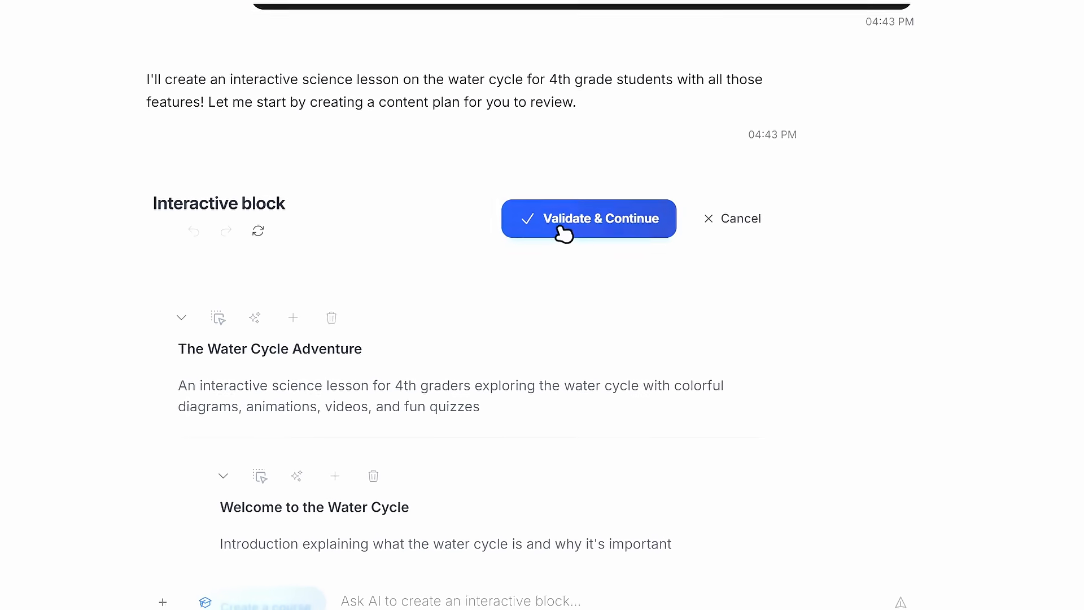
Step: Validate the generated content plan so Mexty builds 'The Water Cycle Adventure!' lesson
left_click(588, 219)
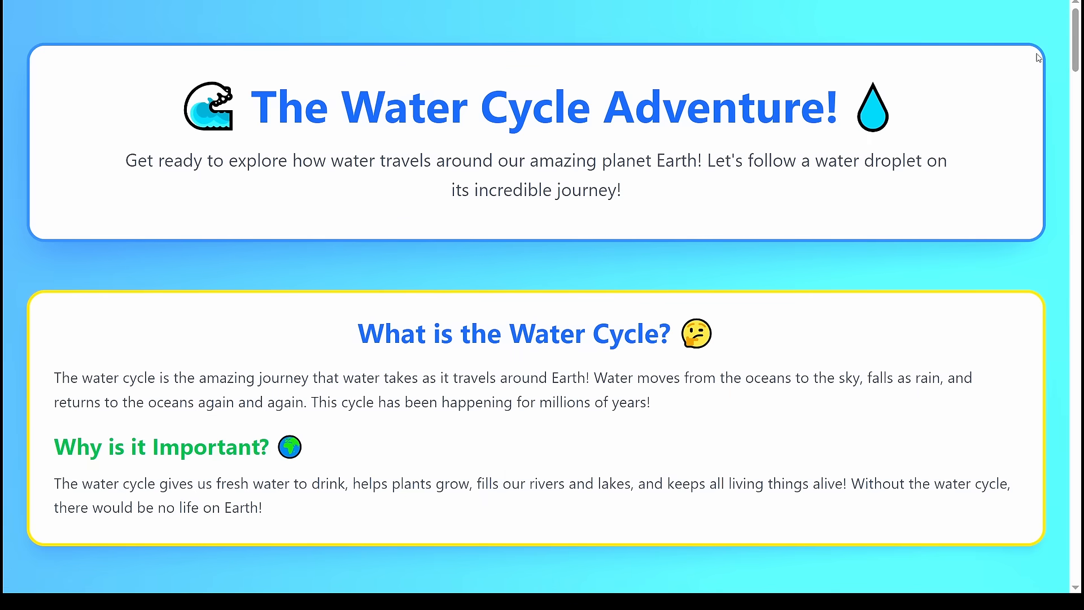
Step: Scroll the lesson preview past the intro to the picture quizzes and drag-and-drop challenge
scroll("down", 3)
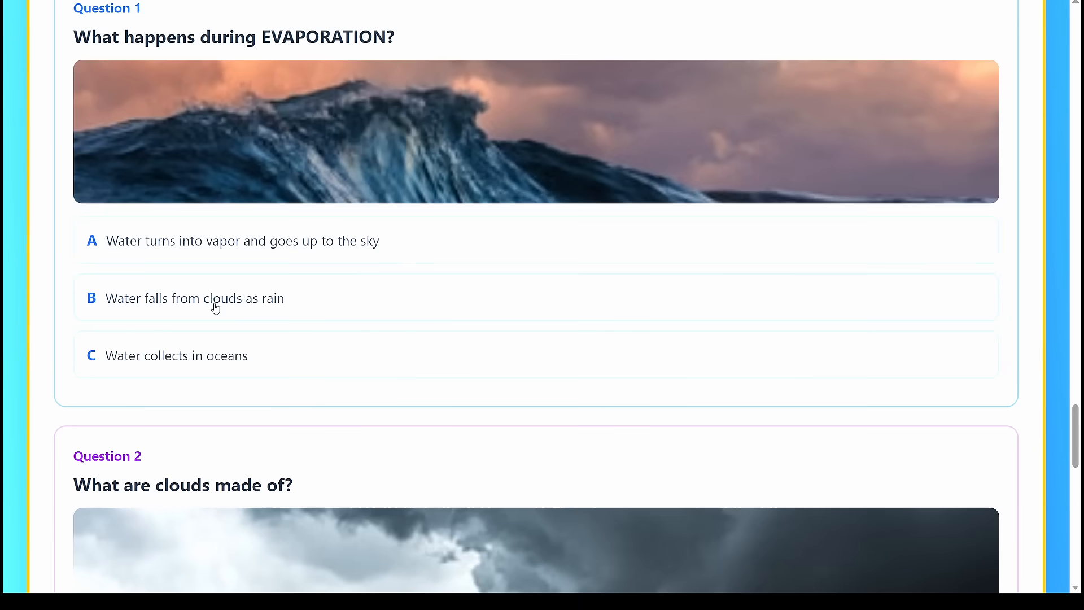
scroll("down", 3)
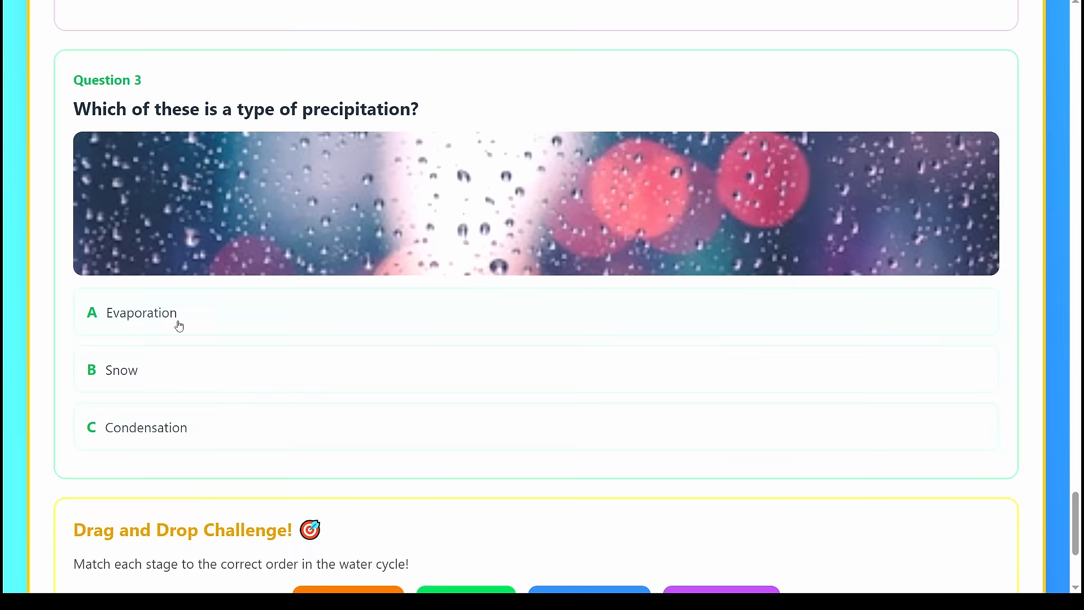